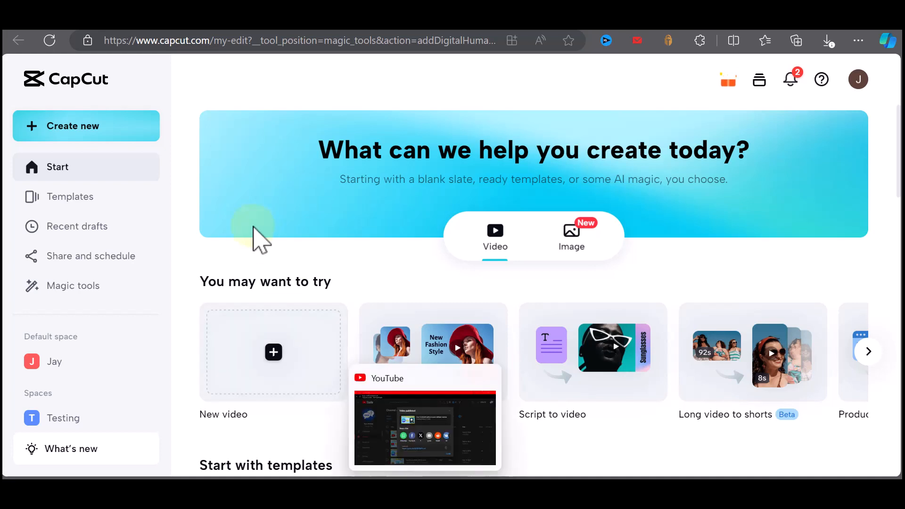
pyautogui.moveTo(204, 201)
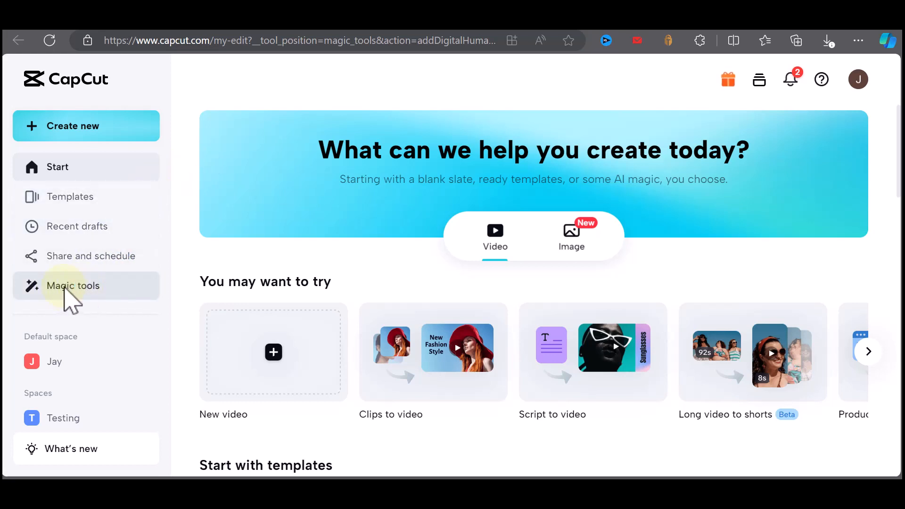
# Start a new project from the AI Characters card under Magic tools' Create with AI.
pyautogui.click(74, 285)
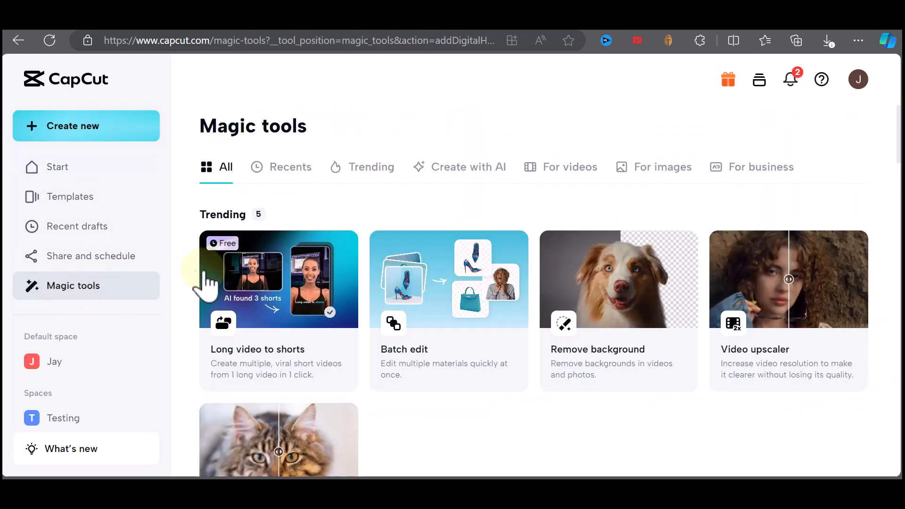
pyautogui.scroll(-3)
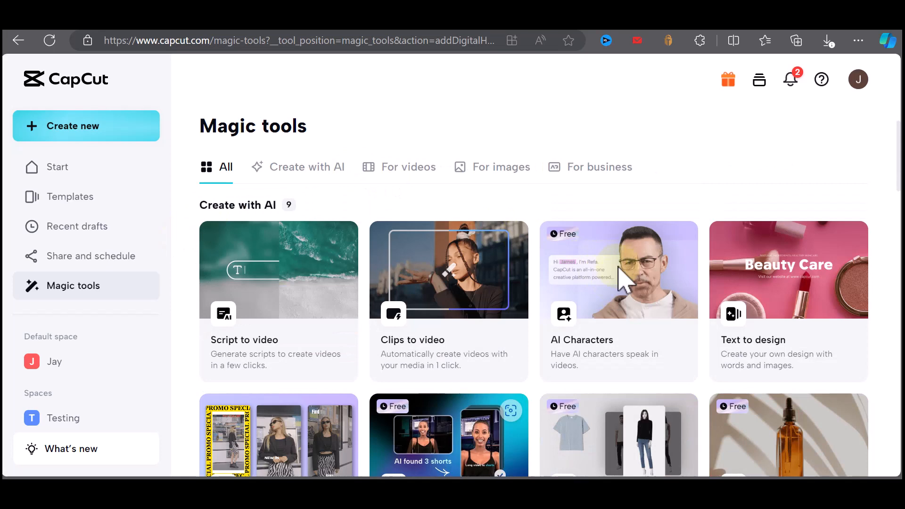
pyautogui.click(618, 271)
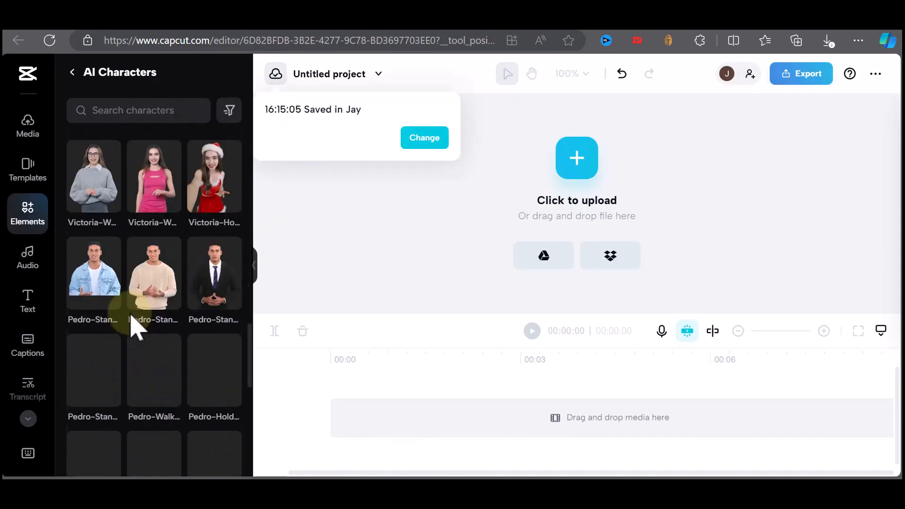
# Filter the character list and add the Kai-T-shirt avatar to the timeline.
pyautogui.click(229, 110)
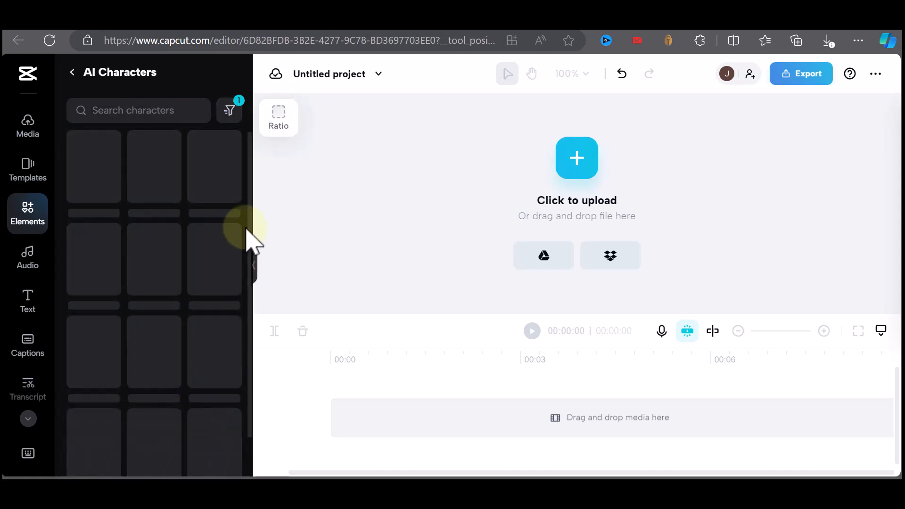
pyautogui.scroll(-3)
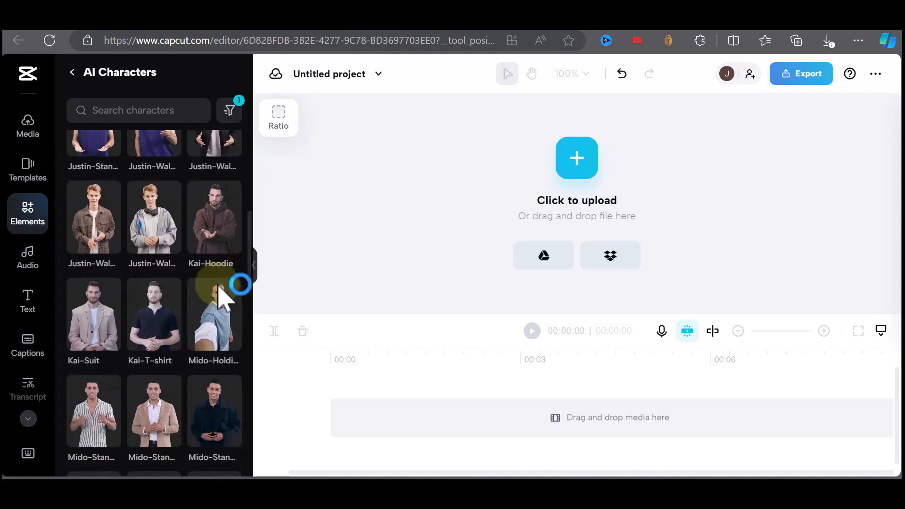
pyautogui.click(154, 315)
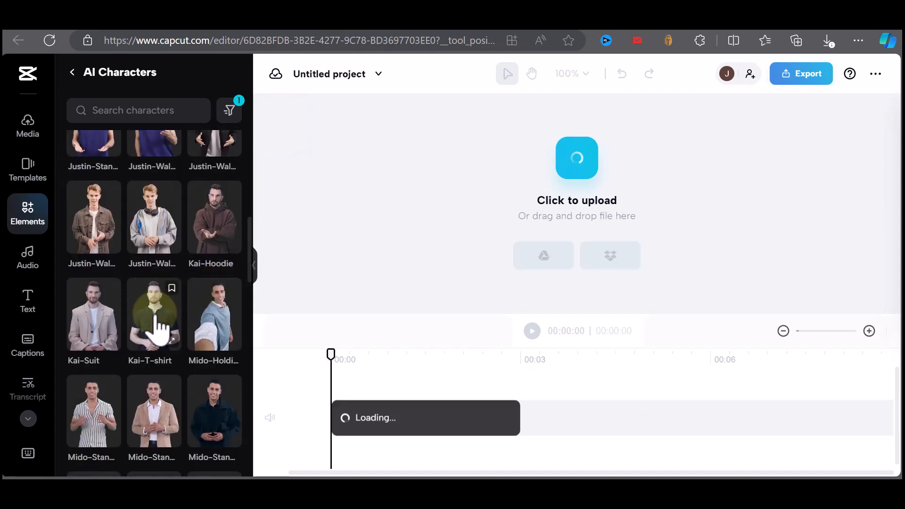
pyautogui.click(151, 315)
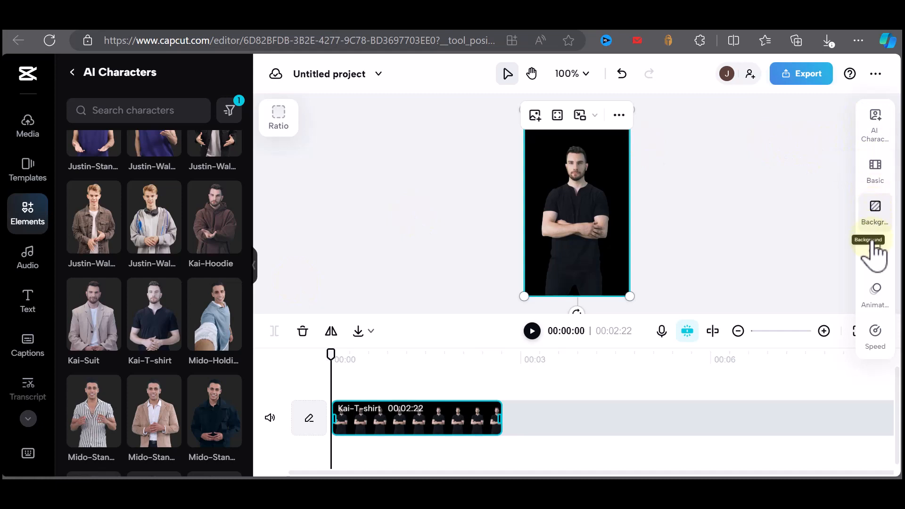
# Browse the clip's Background, Speed and Basic panels, then settle on its AI character settings with close-up framing.
pyautogui.click(876, 210)
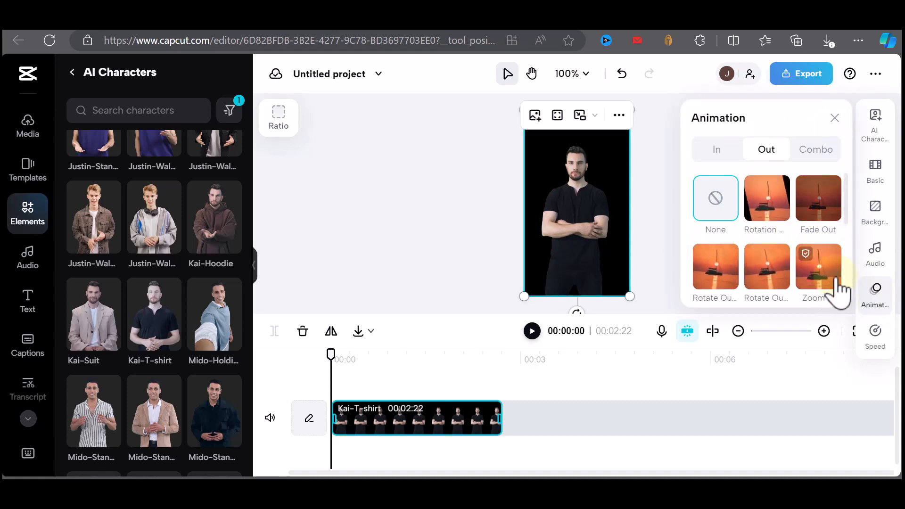
pyautogui.click(876, 331)
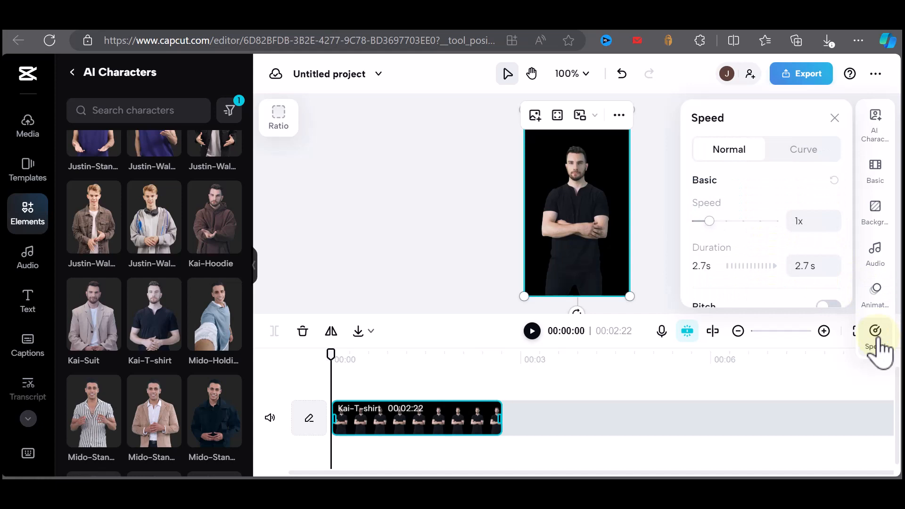
pyautogui.click(875, 334)
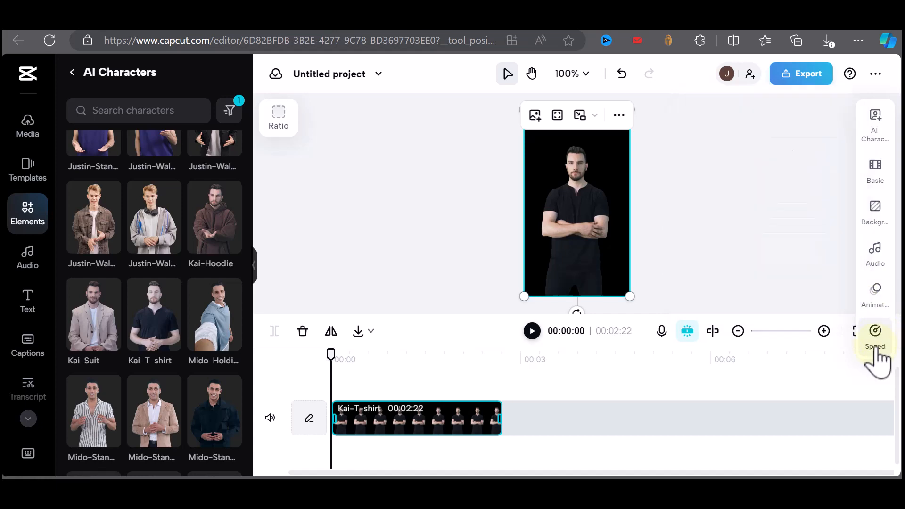
pyautogui.click(875, 171)
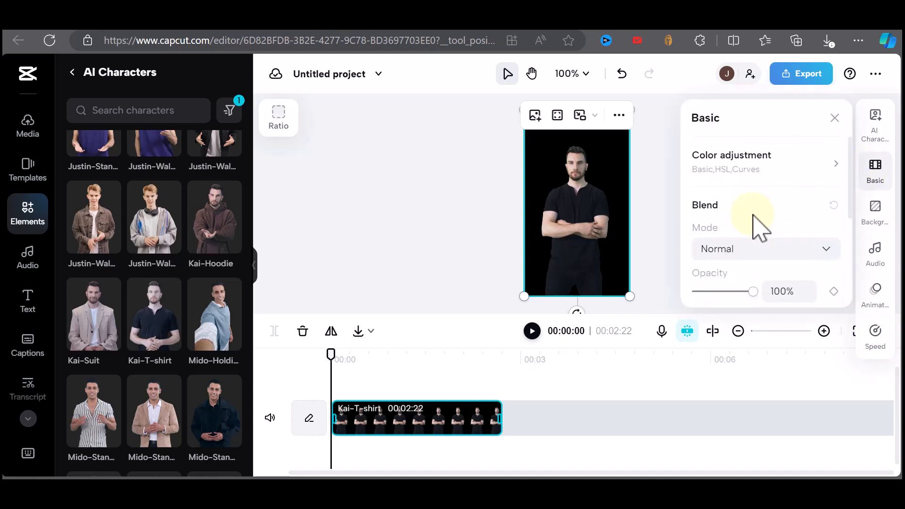
pyautogui.click(876, 125)
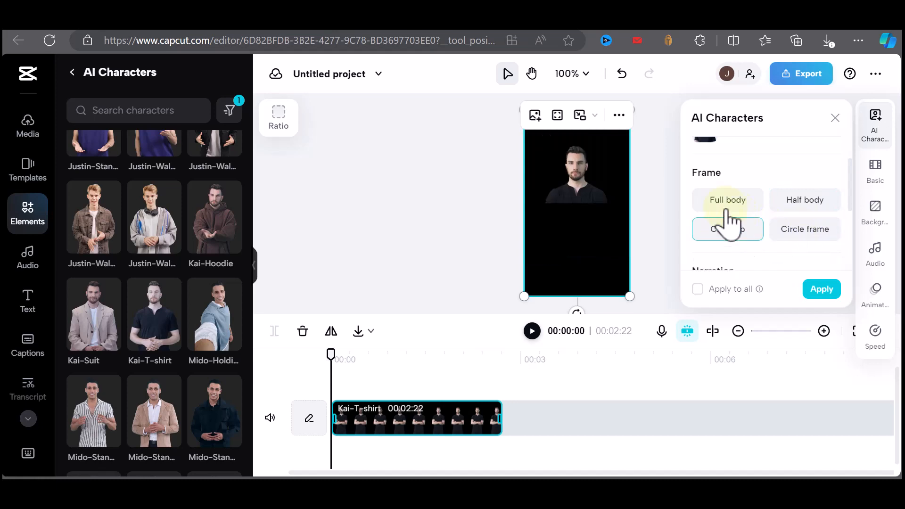
# Frame the avatar full body and enter the thank-you and subscribe narration text.
pyautogui.click(727, 200)
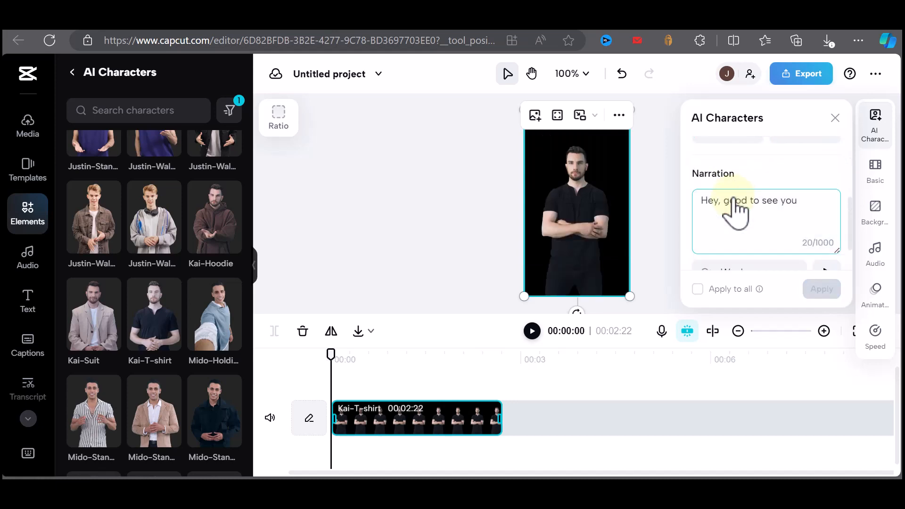
pyautogui.write('Thank you for watching this vivdeo. Please subscribe')
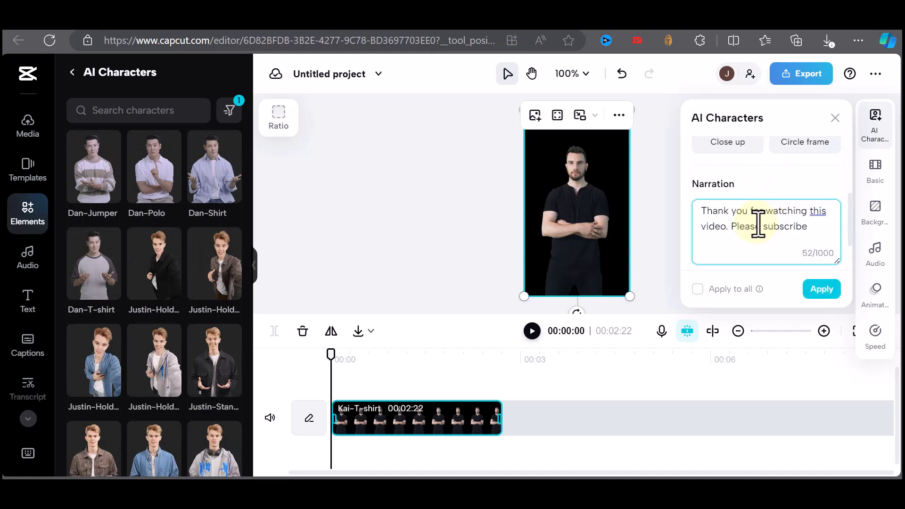
pyautogui.write('if you got some value from this video.')
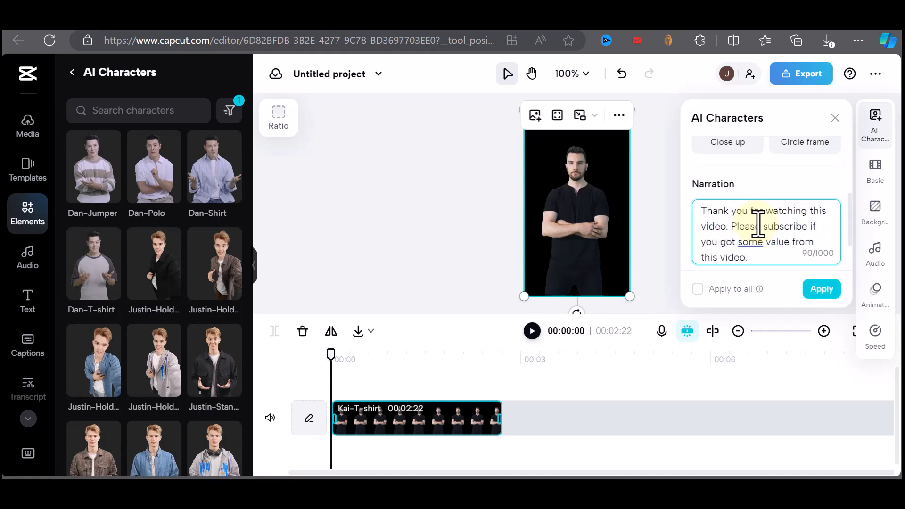
# Choose the Normal Male voice and apply the narration to the avatar.
pyautogui.click(749, 224)
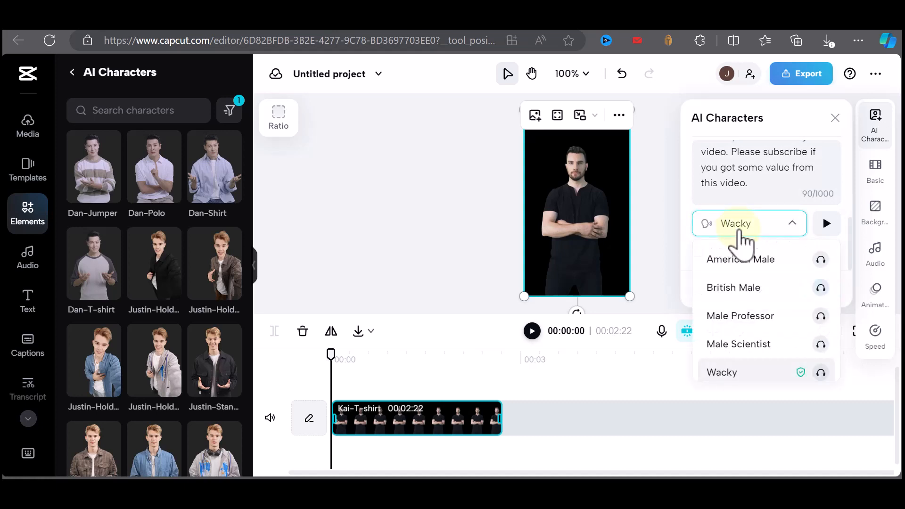
pyautogui.click(742, 259)
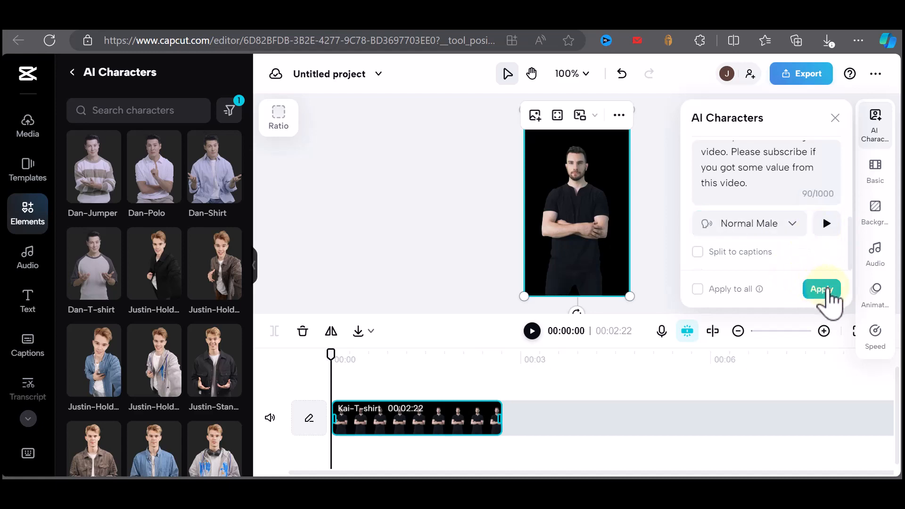
pyautogui.click(822, 289)
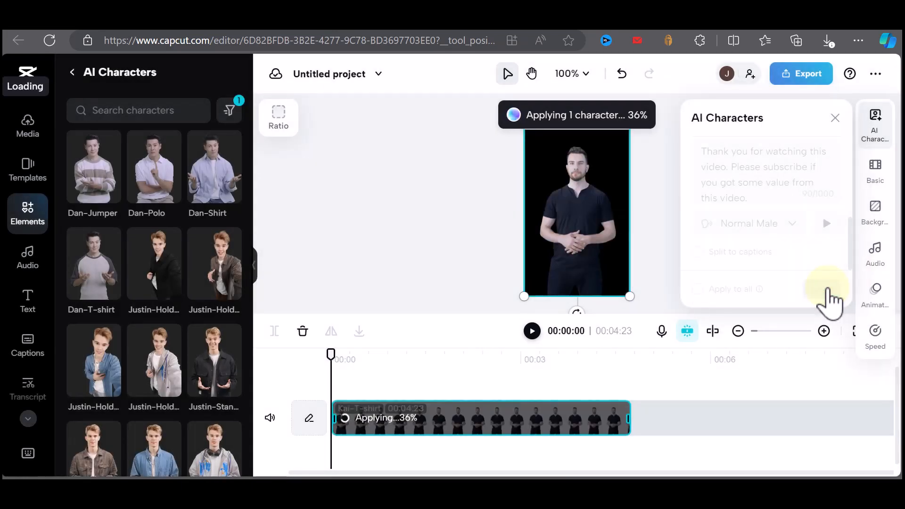
pyautogui.click(28, 300)
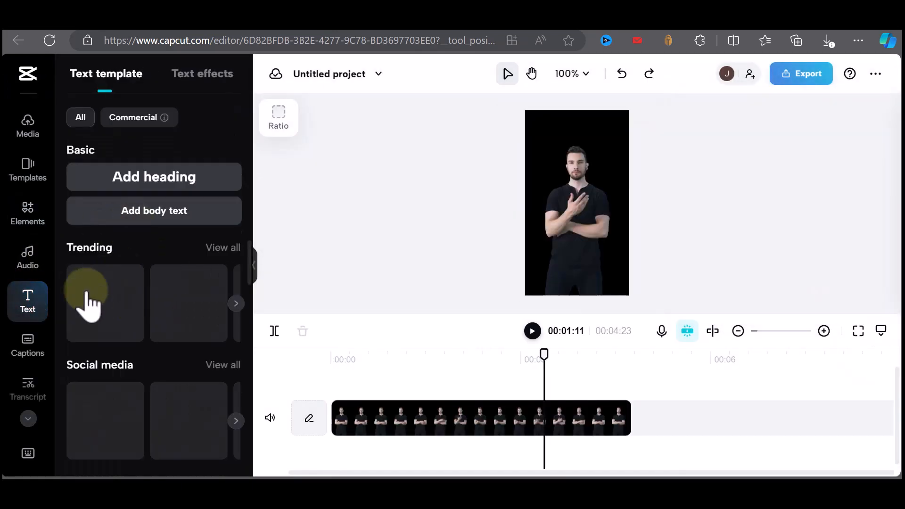
# Generate auto captions from the narration and view the caption preset styles.
pyautogui.click(28, 345)
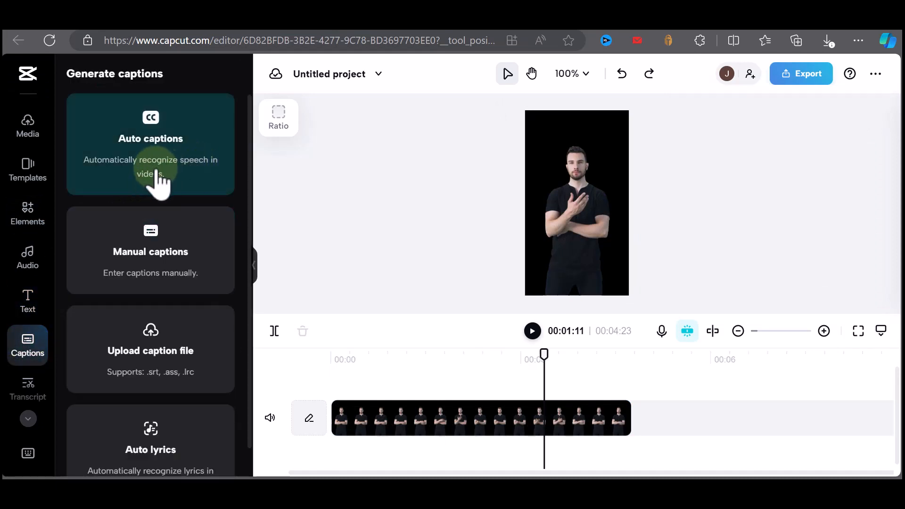
pyautogui.click(150, 144)
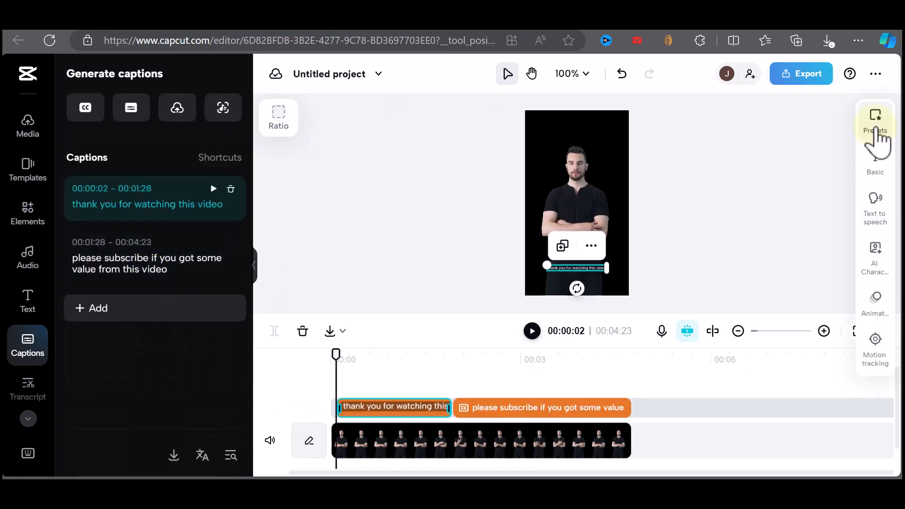
pyautogui.click(875, 122)
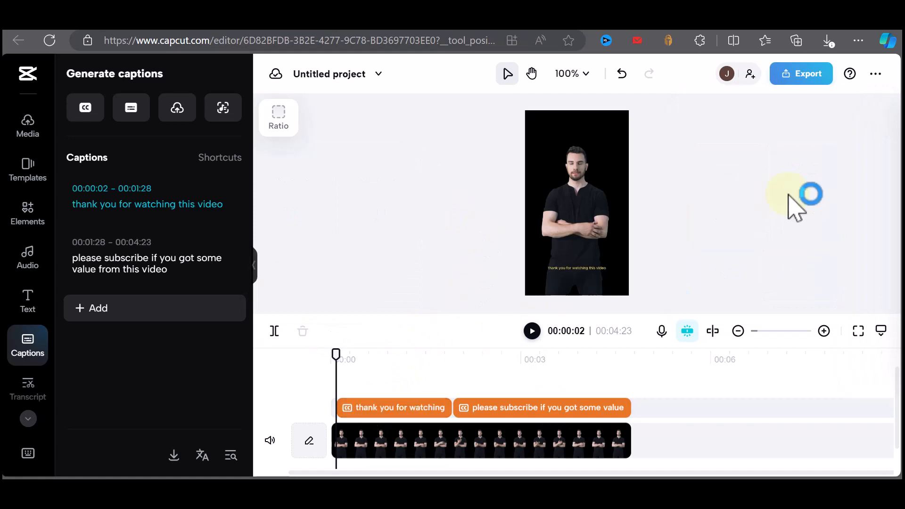
# Export the video as a downloaded 1080p, 30fps MP4 at Recommended quality.
pyautogui.click(801, 74)
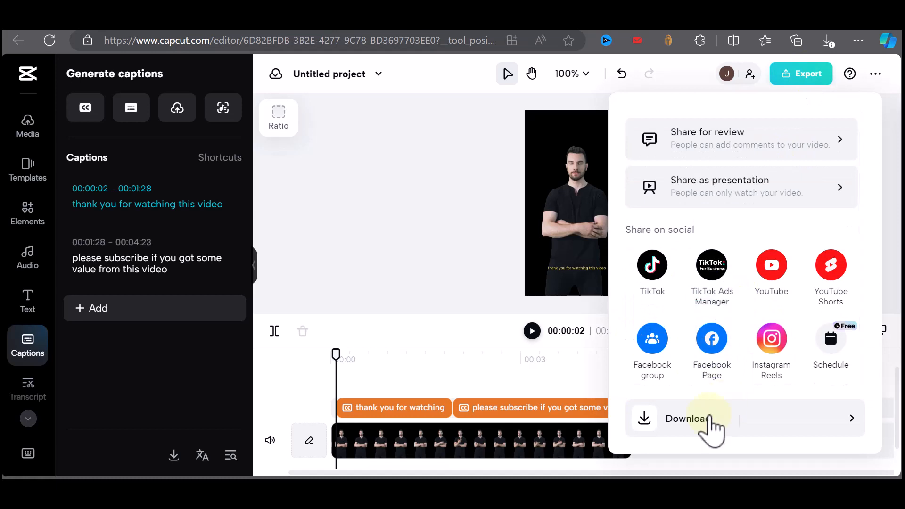
pyautogui.click(687, 418)
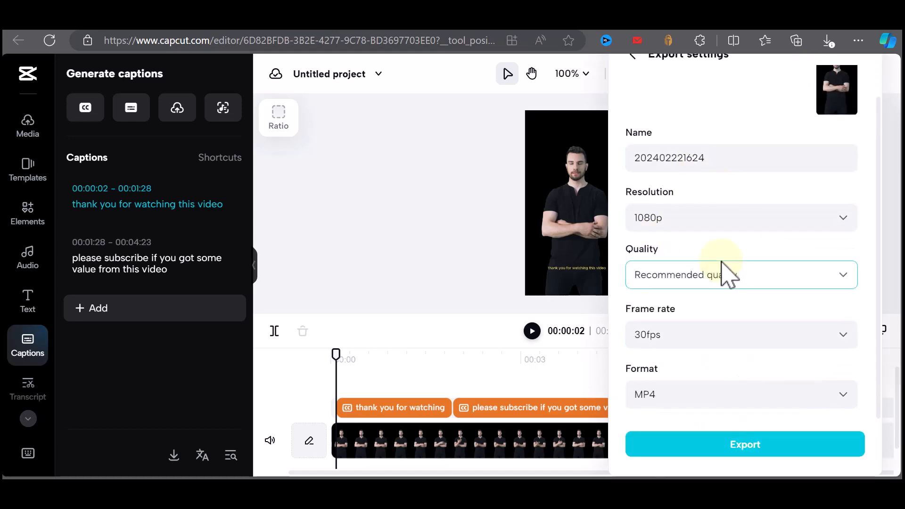
pyautogui.moveTo(670, 335)
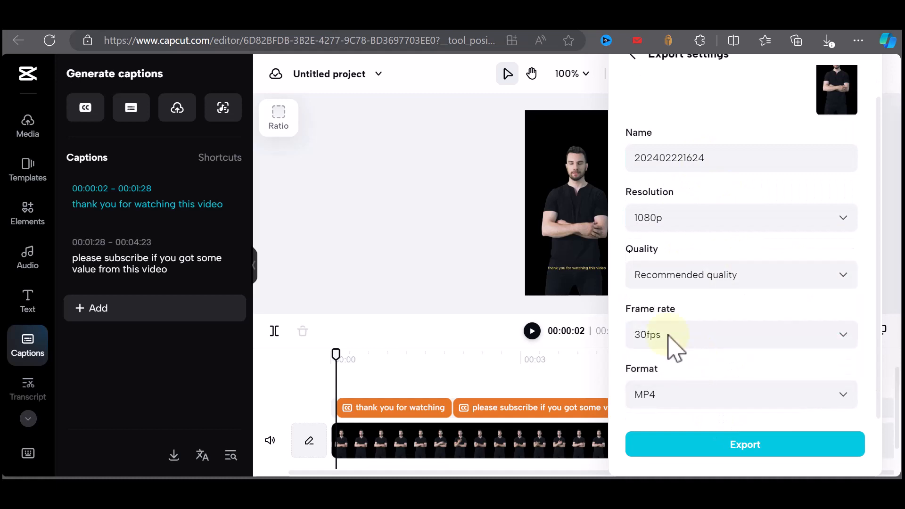
pyautogui.click(745, 444)
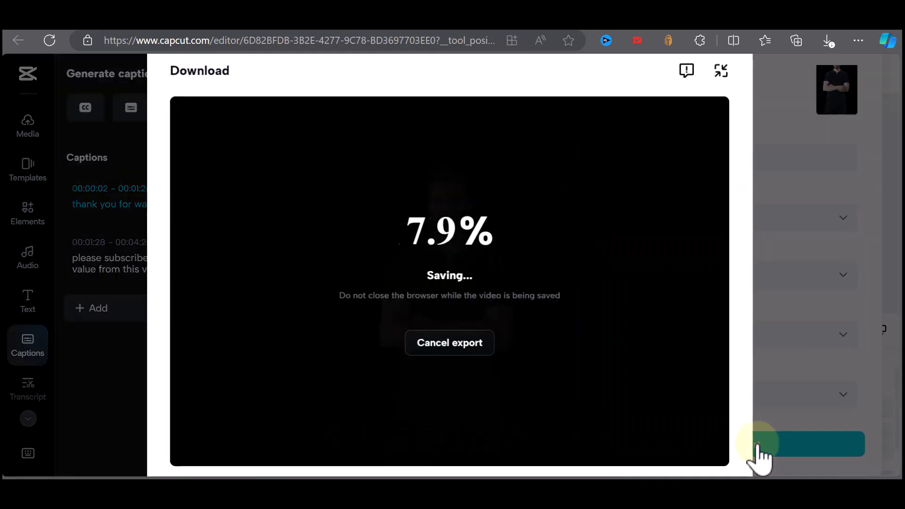